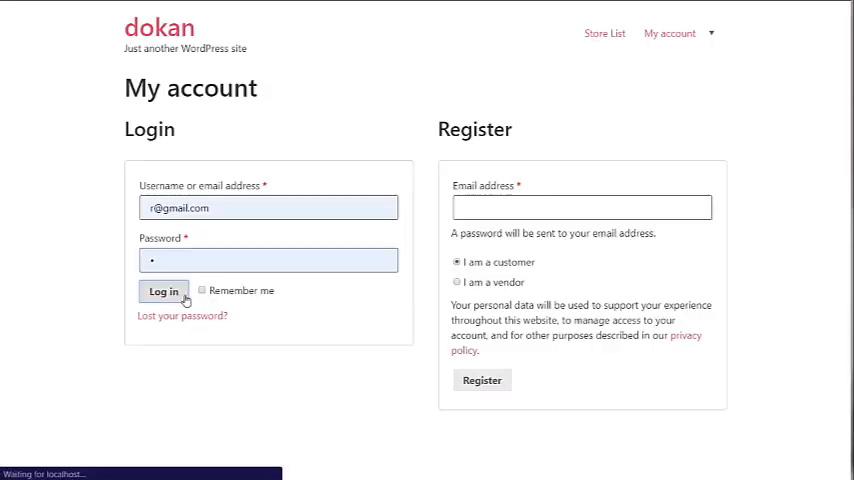
Log in as the customer and open the Store List showing three stores
left_click(163, 291)
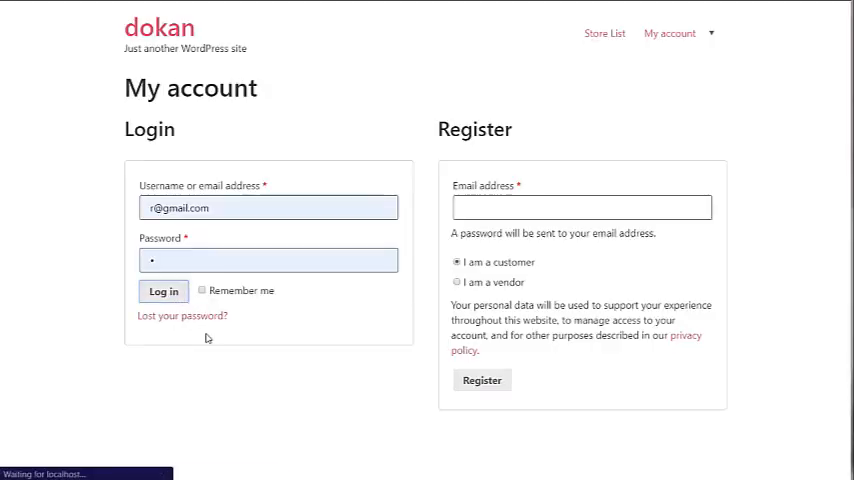
left_click(163, 291)
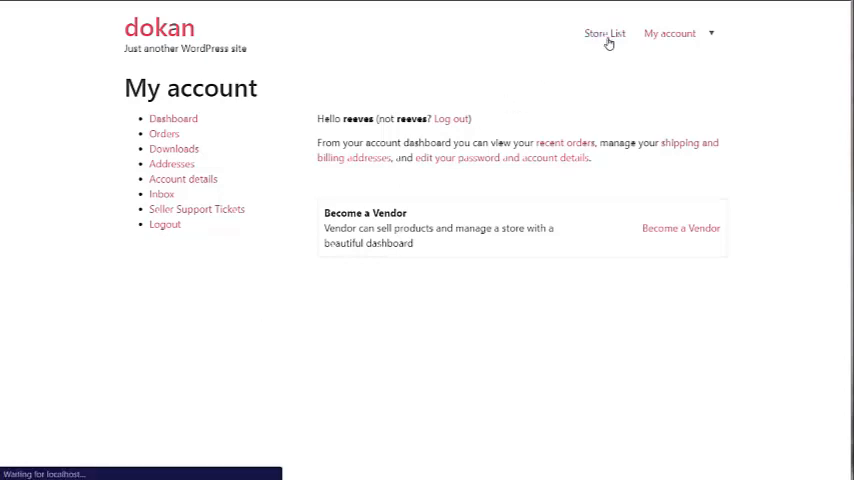
left_click(604, 33)
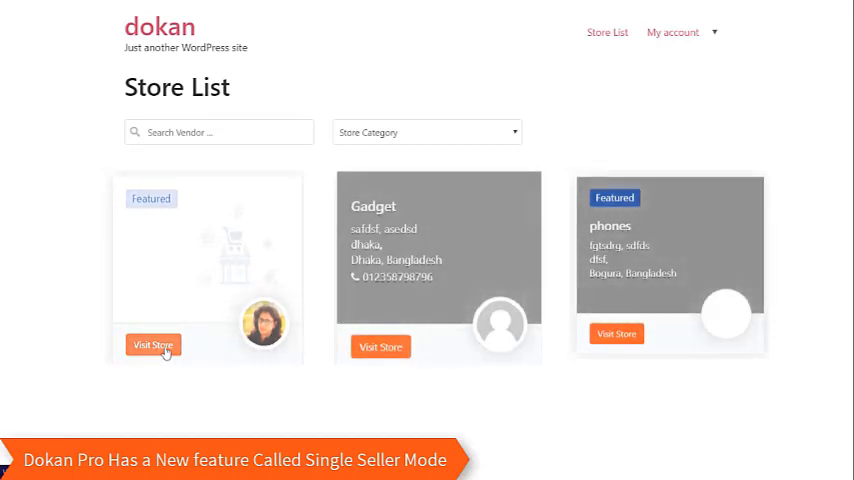
Add Beanie with Logo from the admin vendor's store to the cart and view it (৳15.65)
left_click(153, 344)
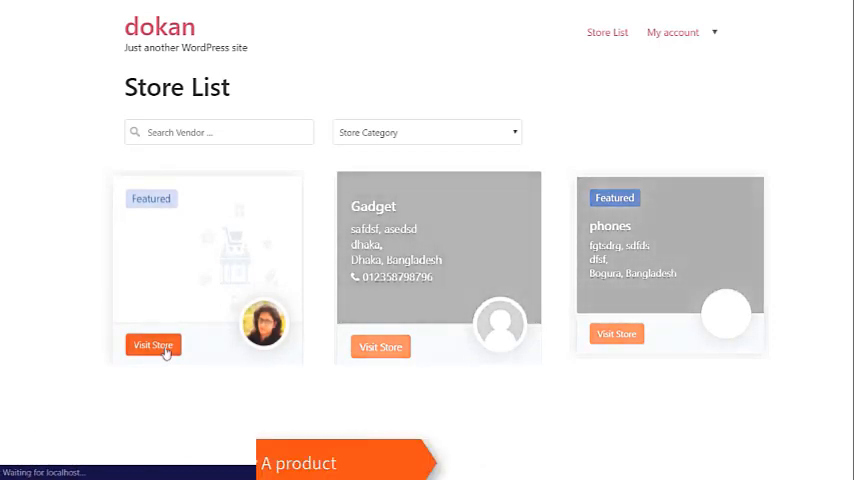
left_click(152, 344)
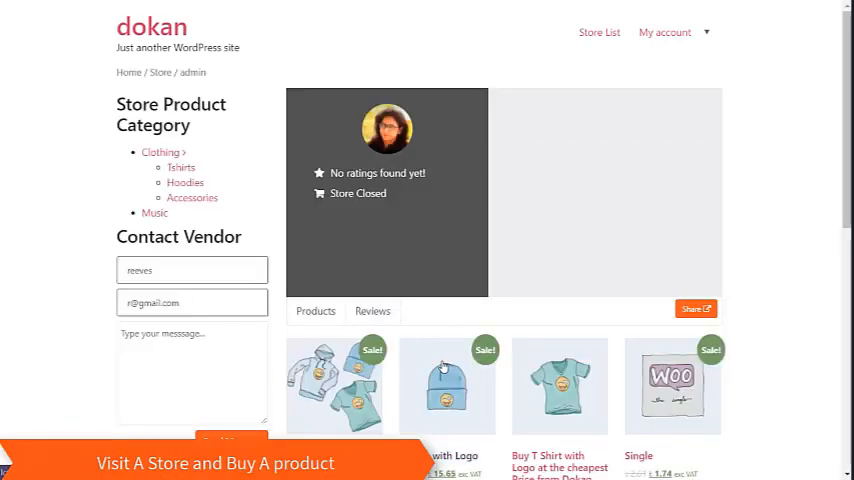
scroll("down", 3)
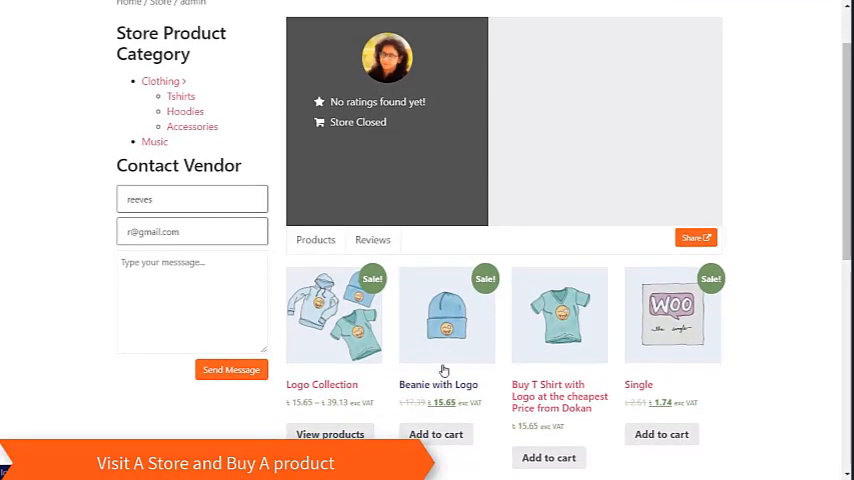
scroll("down", 3)
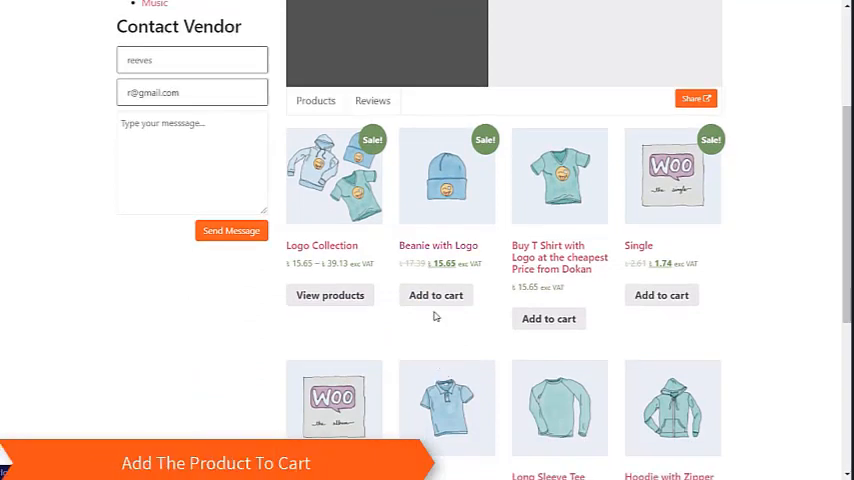
left_click(435, 295)
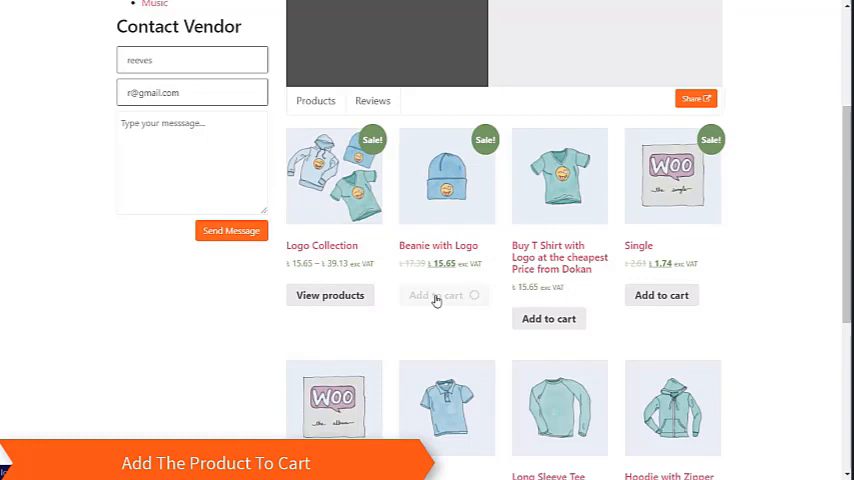
left_click(437, 295)
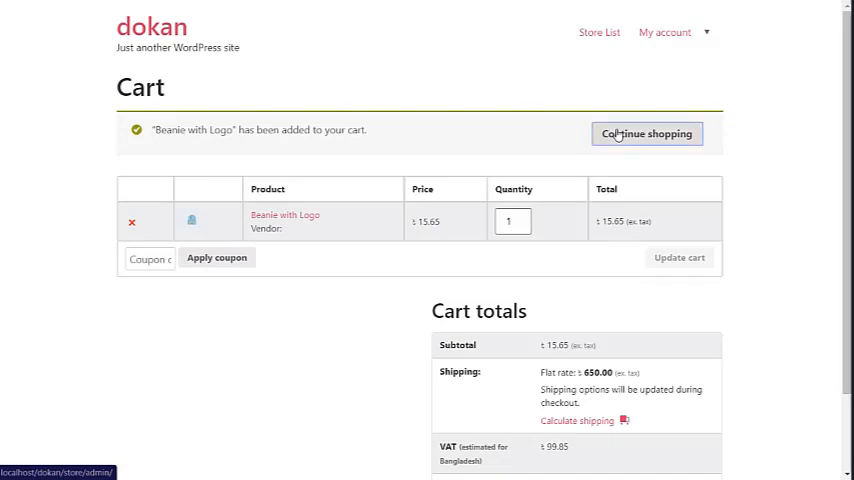
Continue shopping, then go back to the Store List
left_click(647, 133)
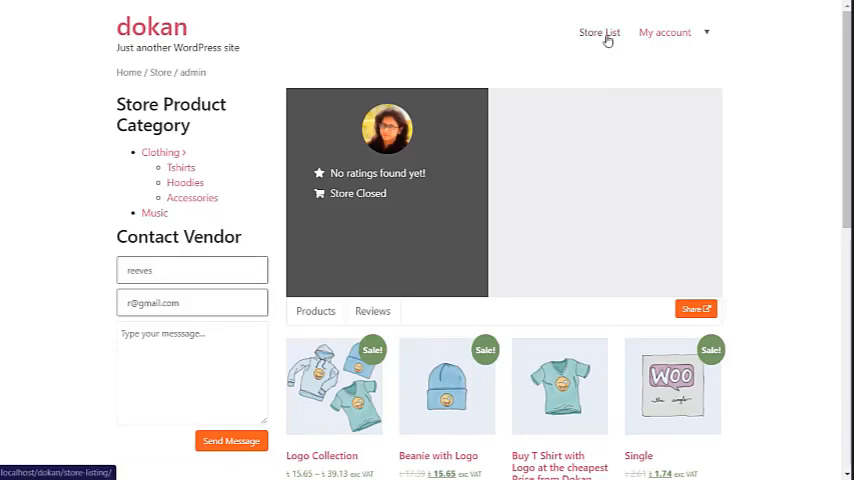
left_click(599, 32)
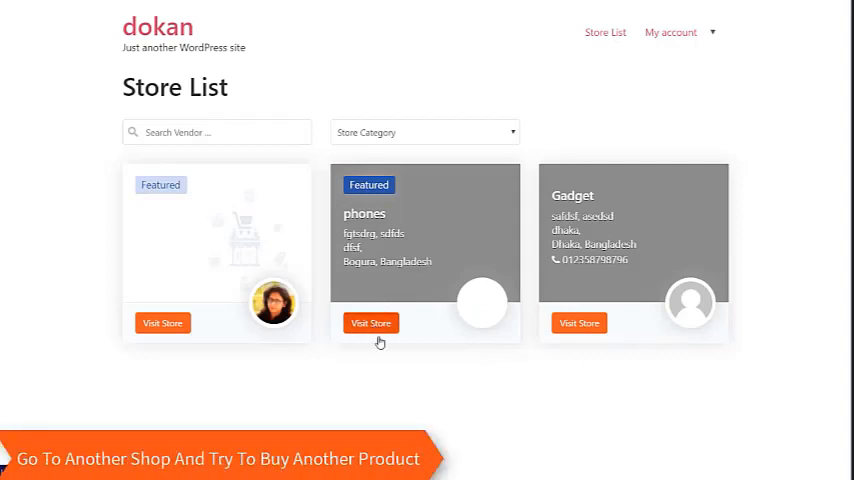
Try adding the Cap from the phones store, triggering the single-vendor error
left_click(371, 323)
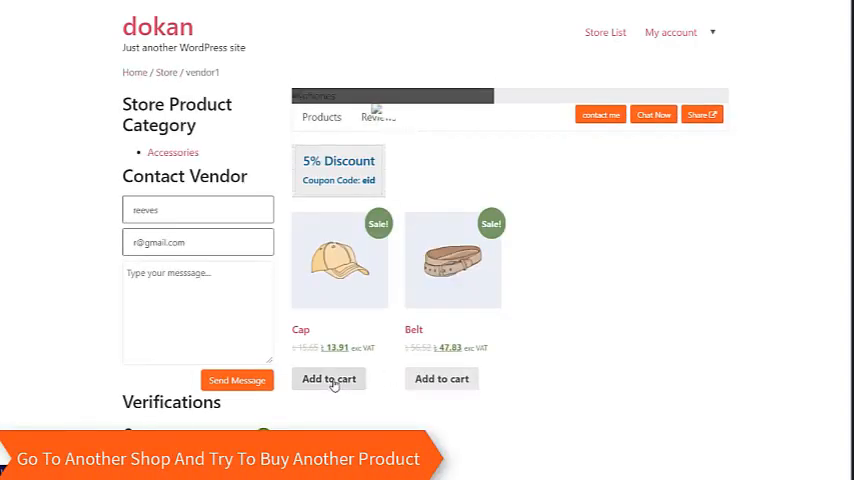
left_click(329, 378)
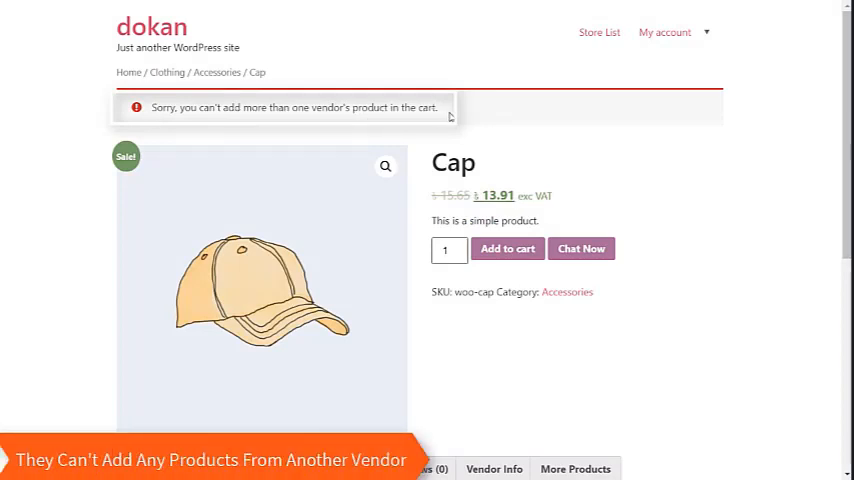
Open the cart from My account to confirm only the beanie remains
left_click(665, 32)
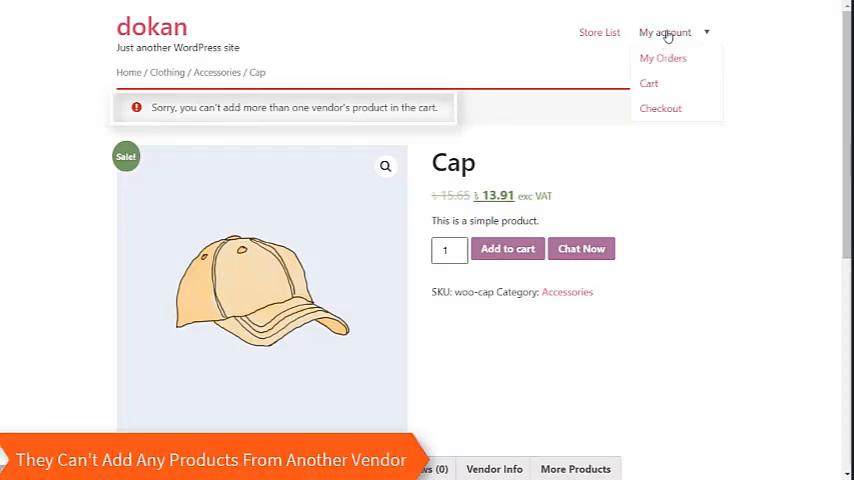
left_click(648, 83)
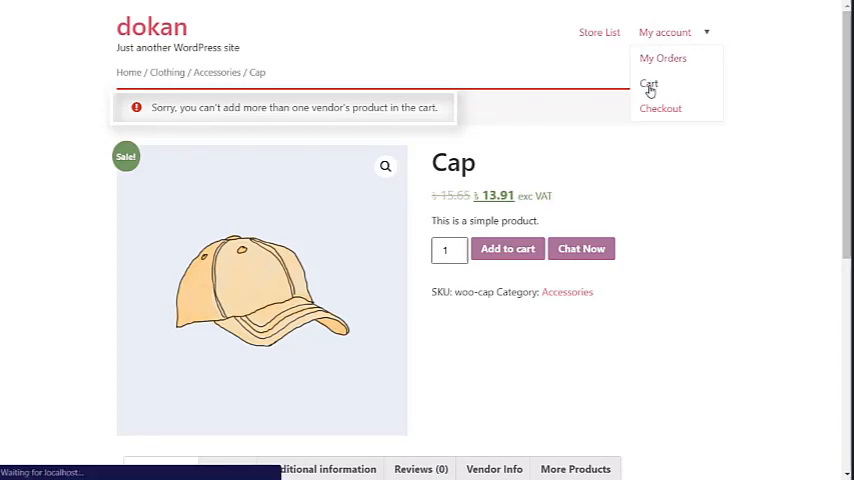
left_click(649, 84)
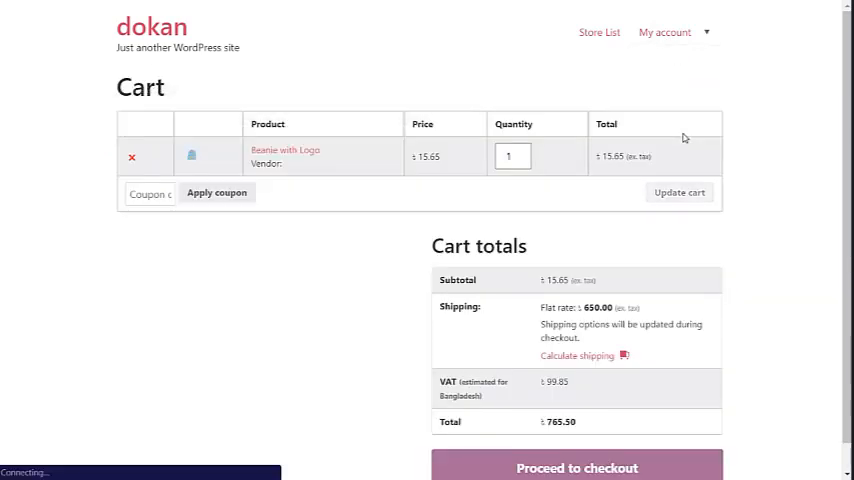